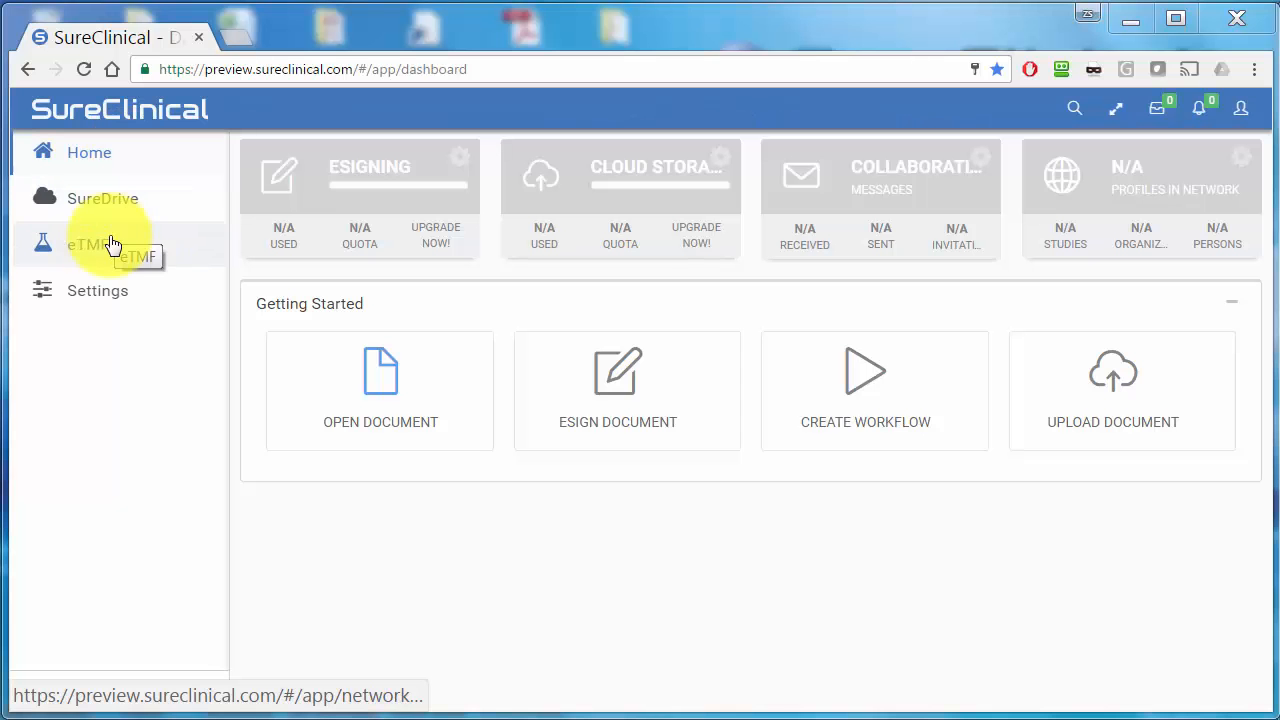
Review the User Account tab: password policy, Digital ID PIN, task notifications, time zone, administrator contact.
left_click(96, 290)
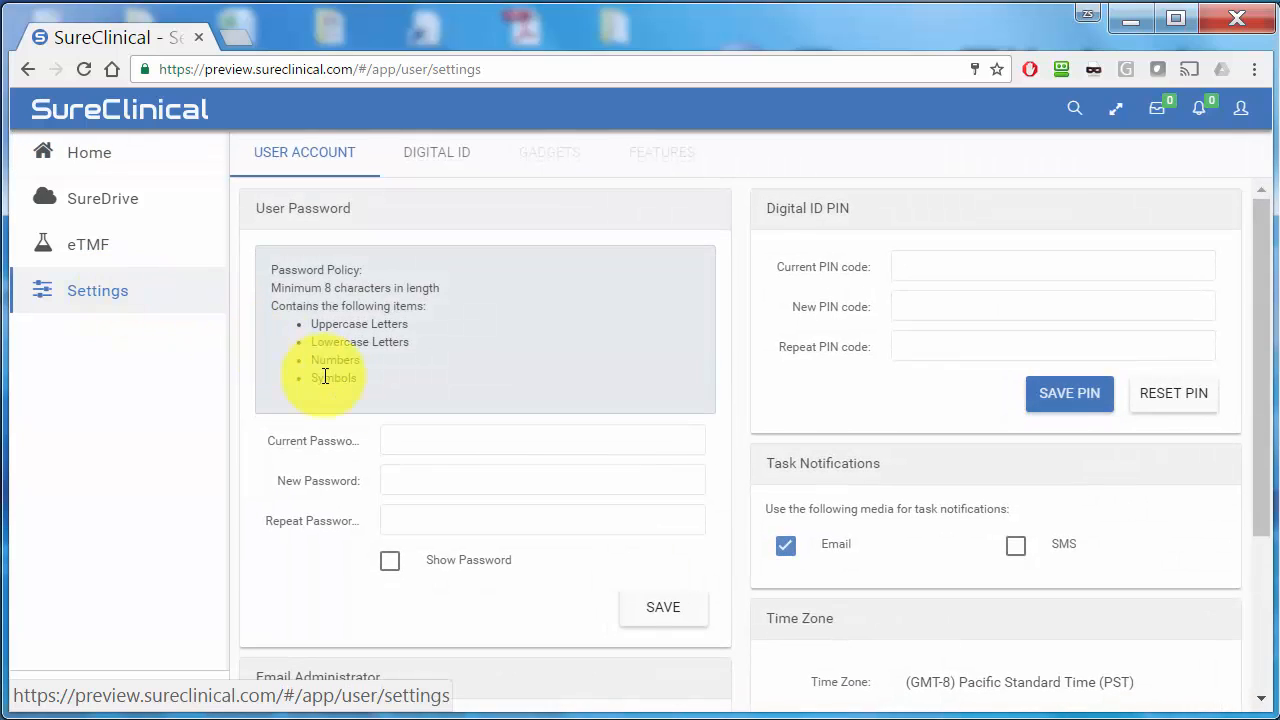
mouse_move(936, 370)
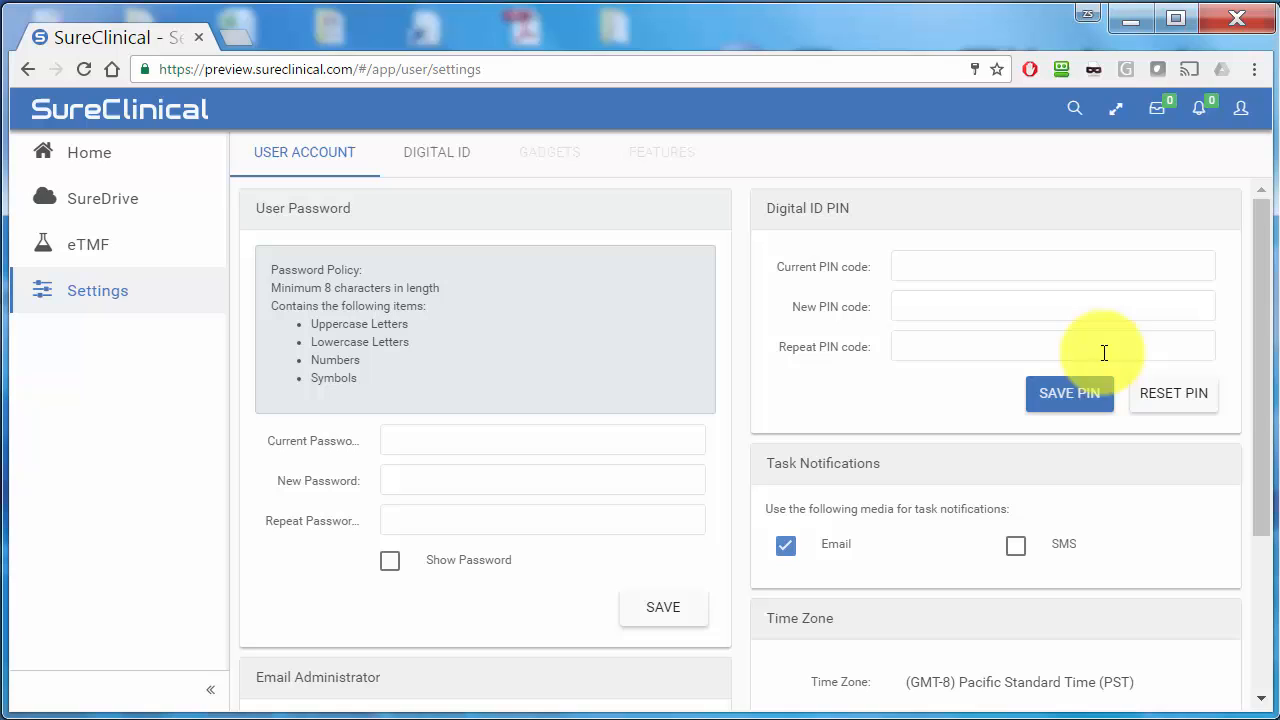
mouse_move(964, 510)
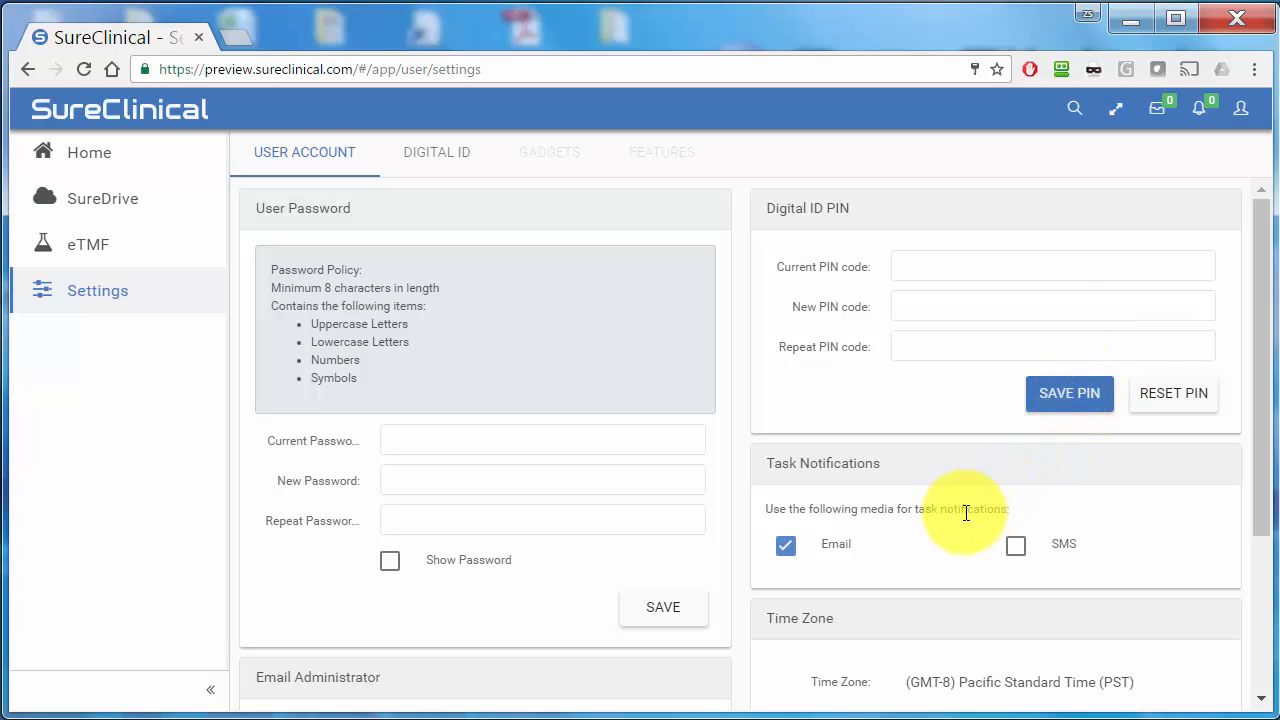
mouse_move(950, 530)
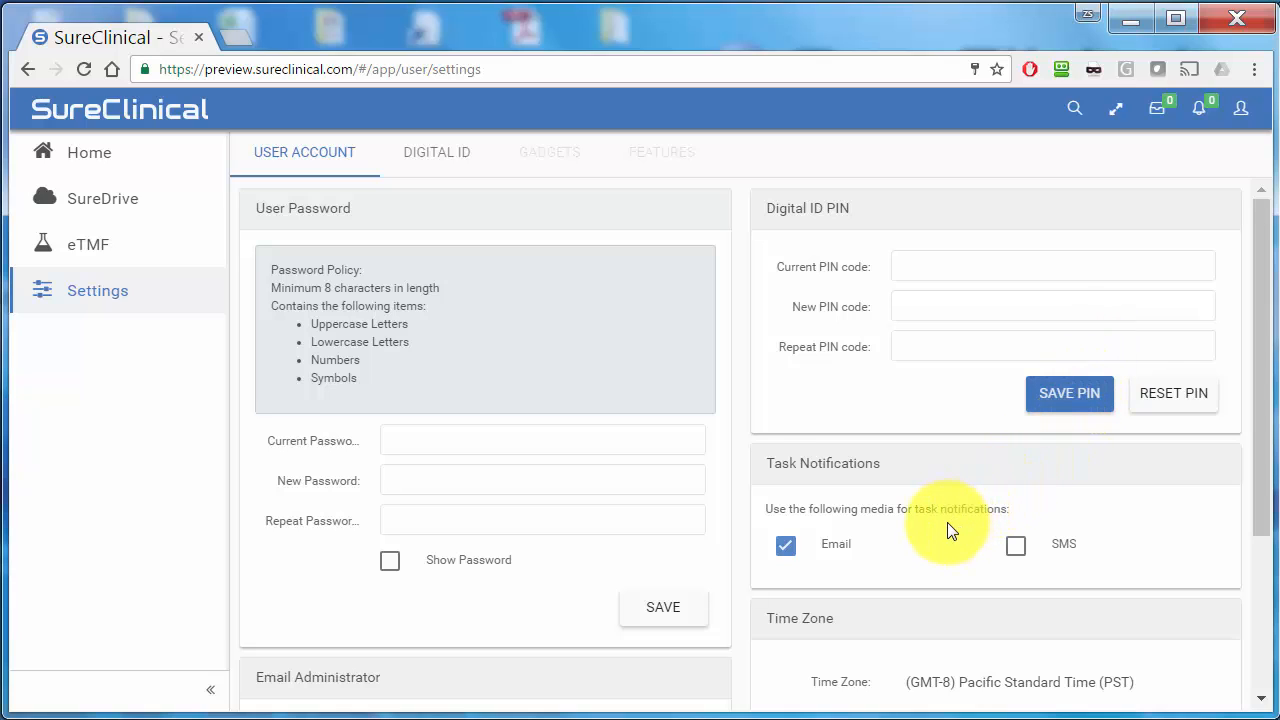
mouse_move(340, 210)
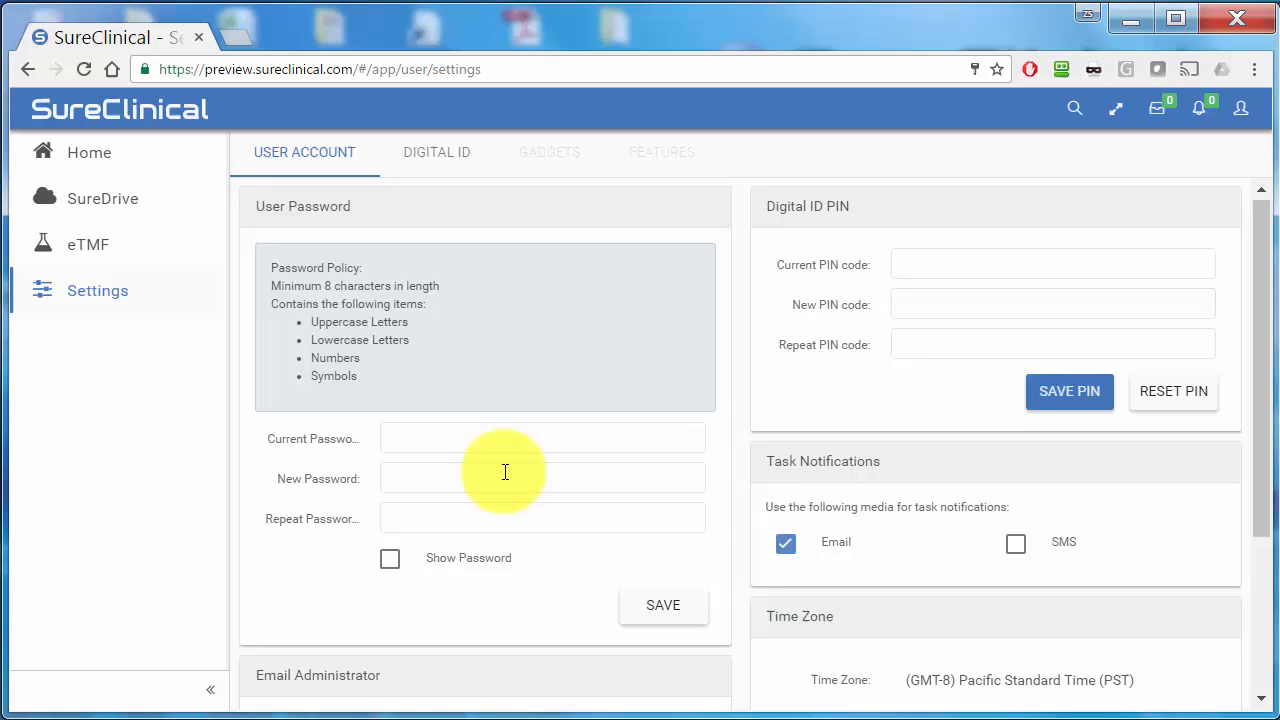
scroll("down", 3)
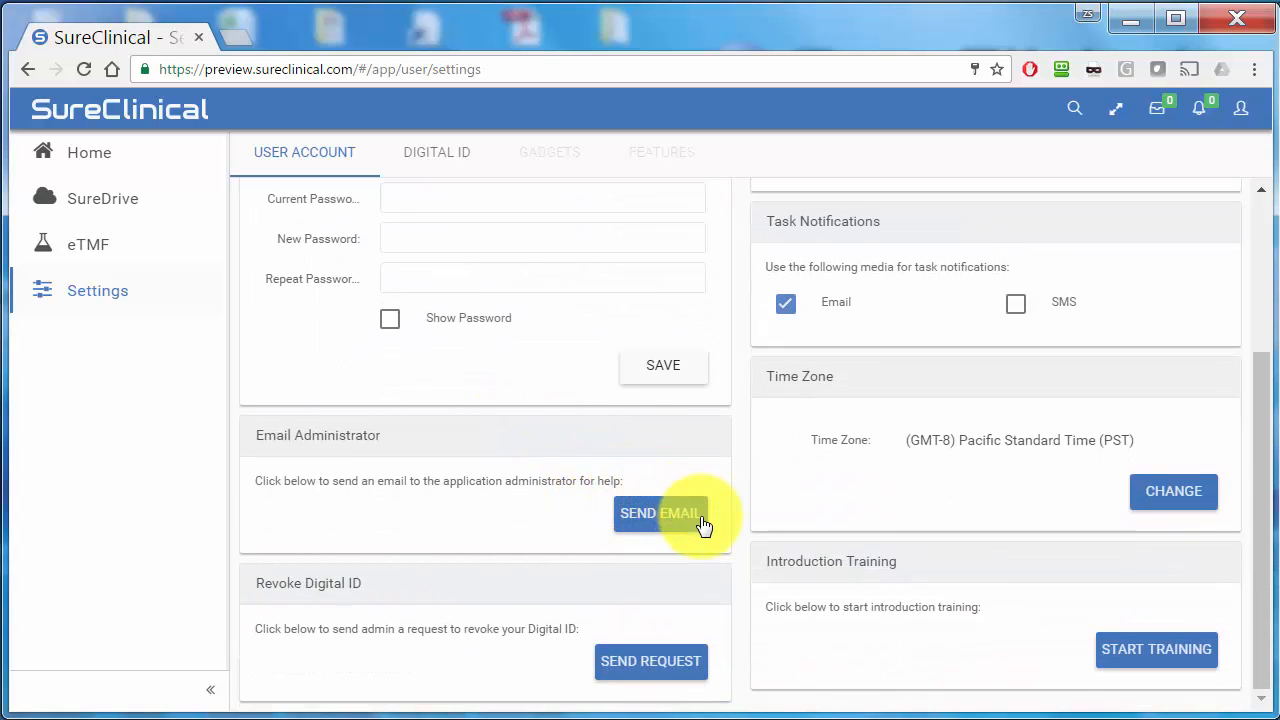
mouse_move(710, 544)
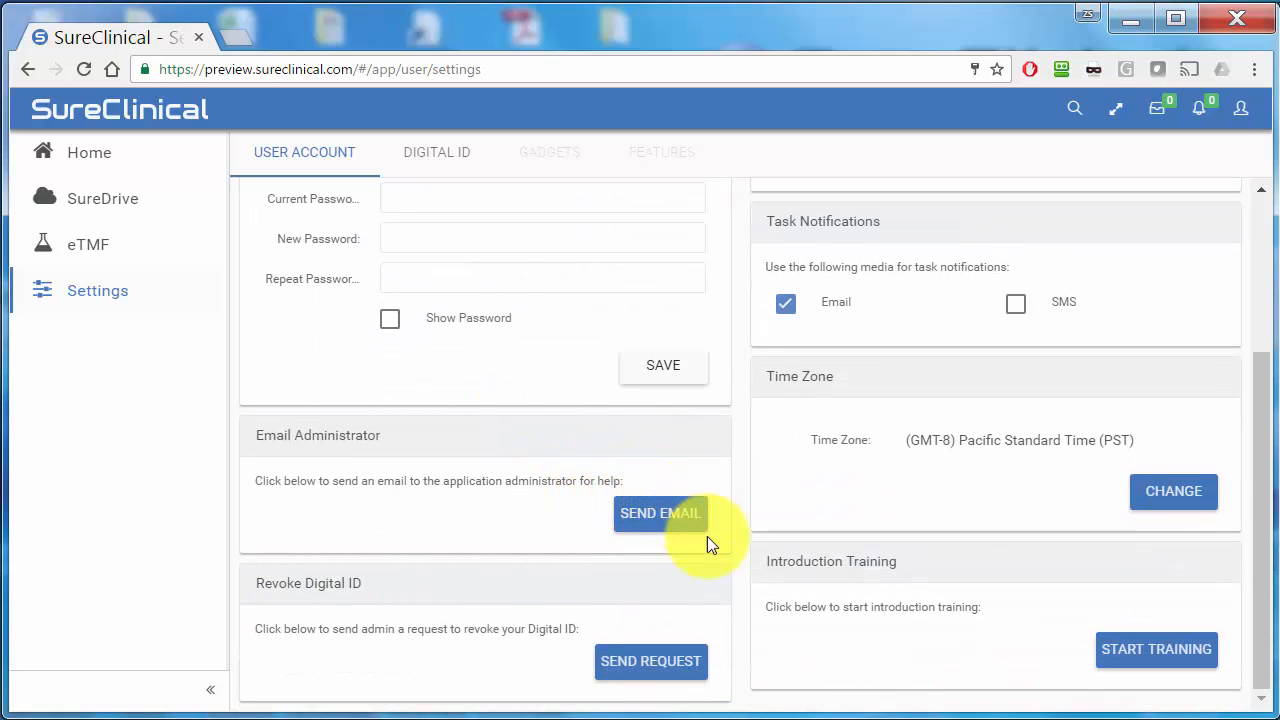
mouse_move(644, 690)
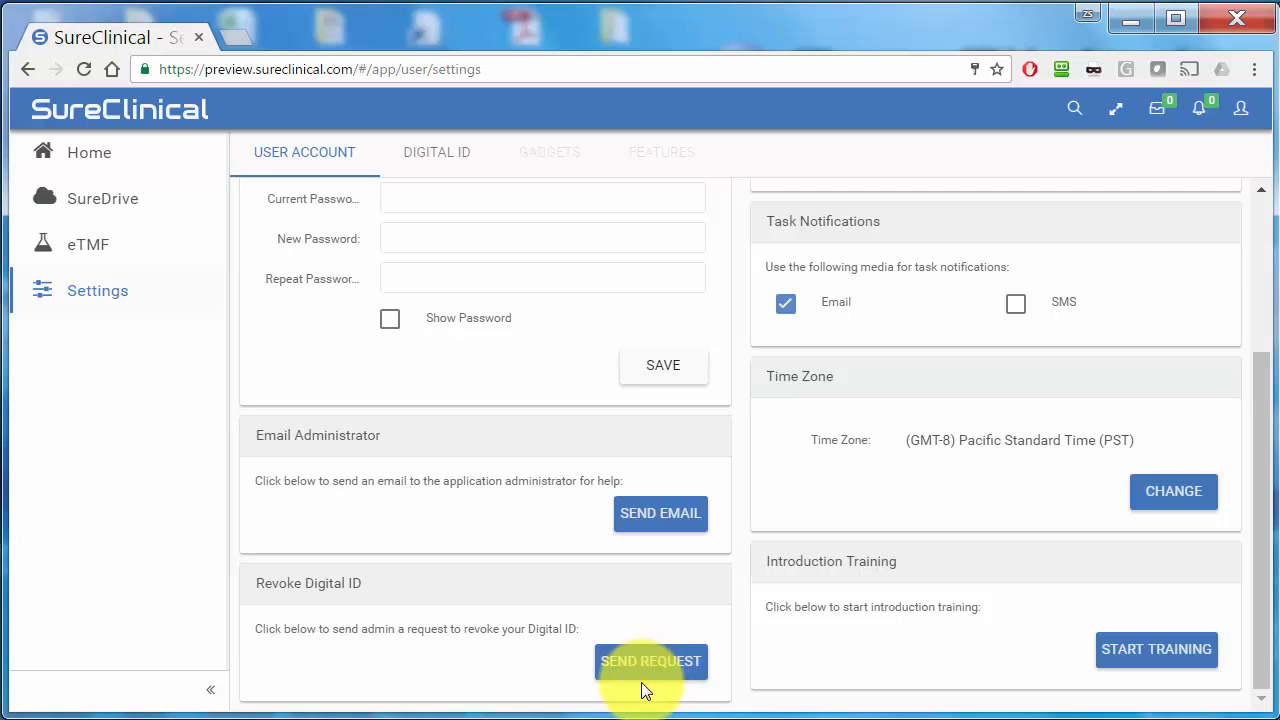
mouse_move(870, 490)
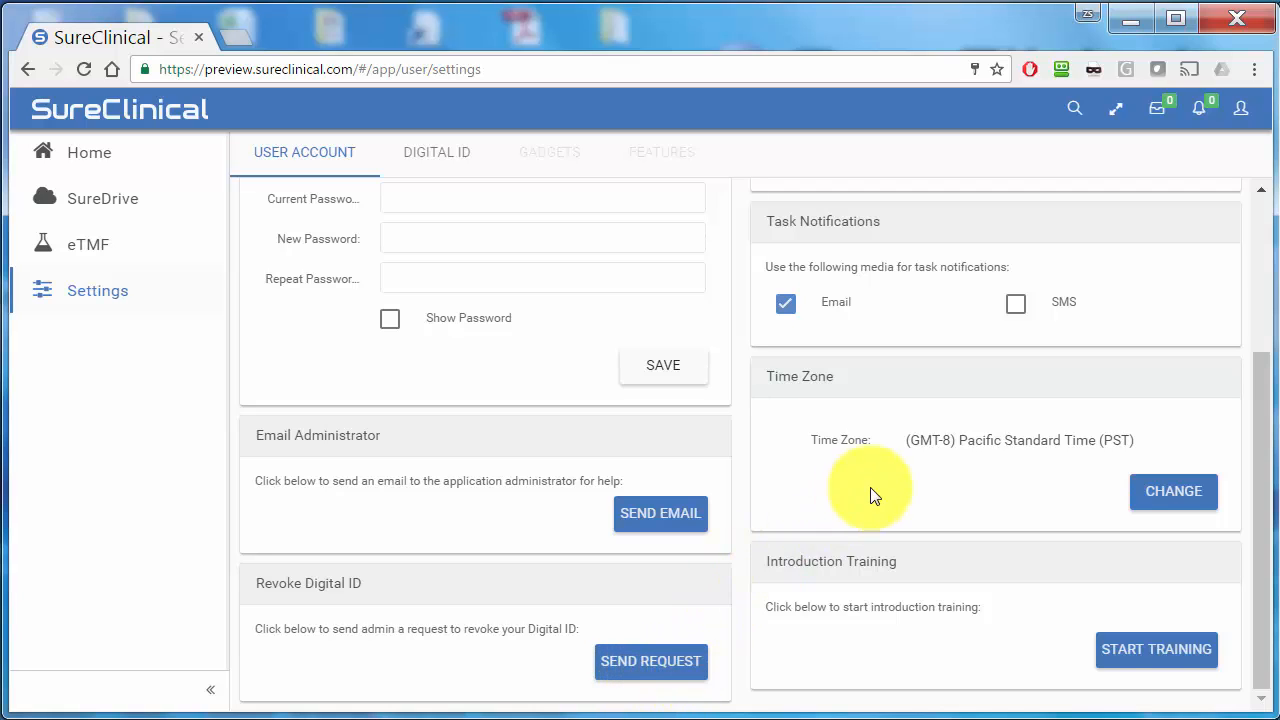
scroll("up", 3)
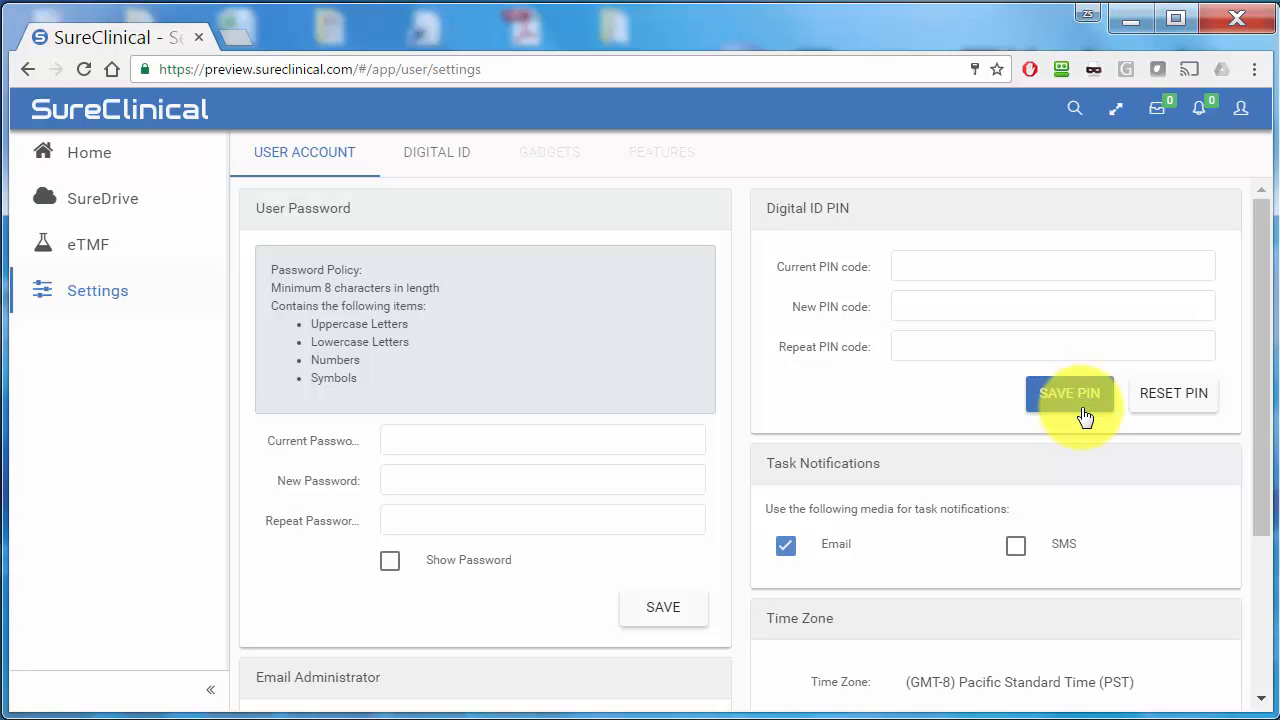
mouse_move(1022, 588)
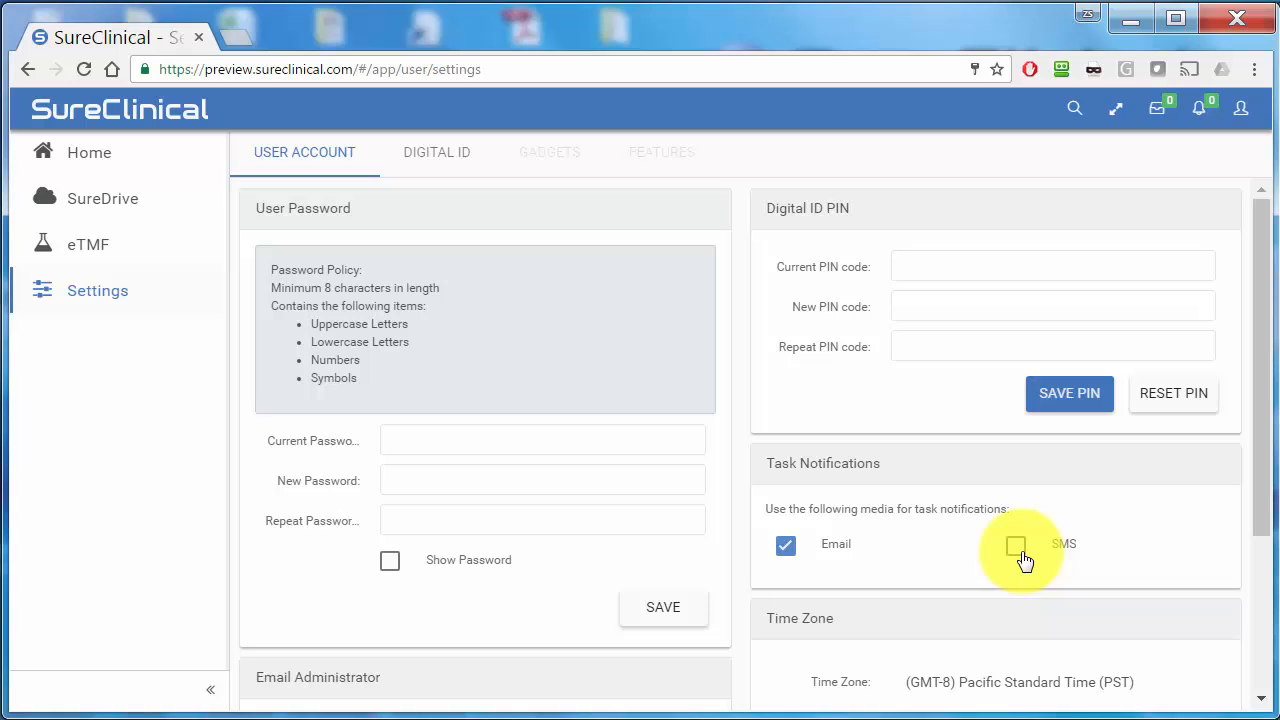
Switch to another eTMF study and view its T104.11.11 Protocol Signature Page folder with six documents.
left_click(88, 242)
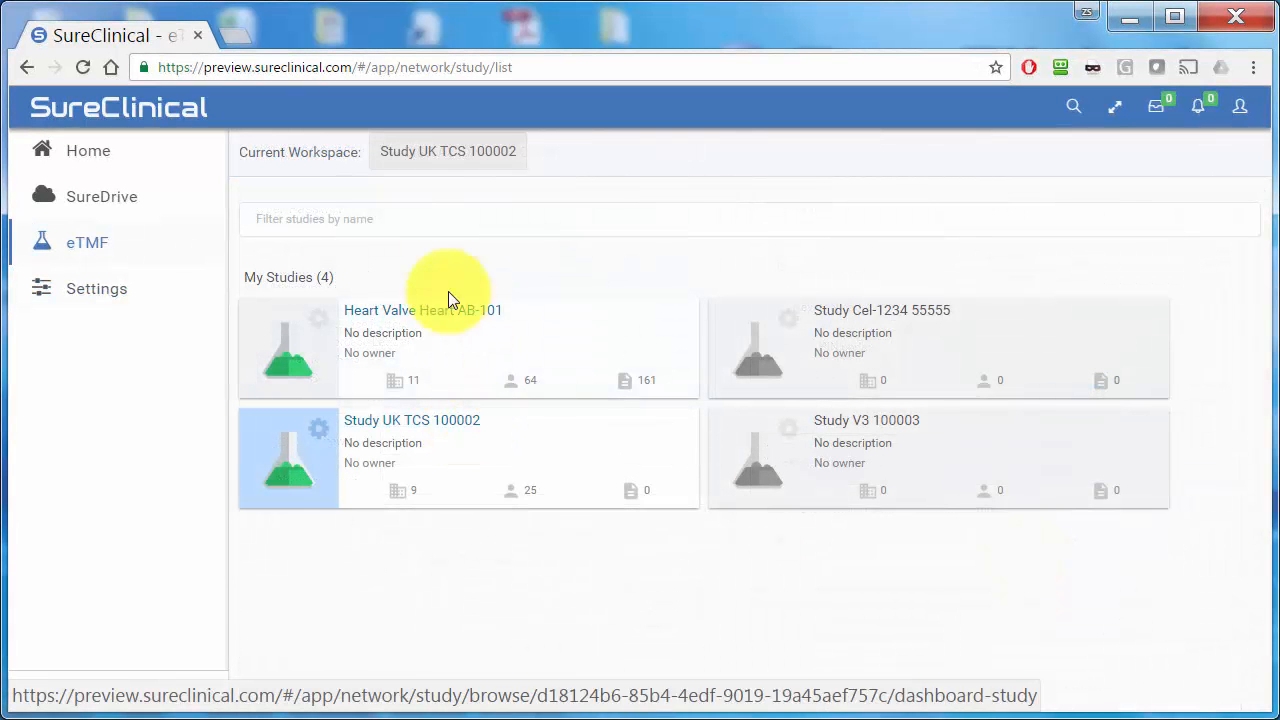
left_click(448, 152)
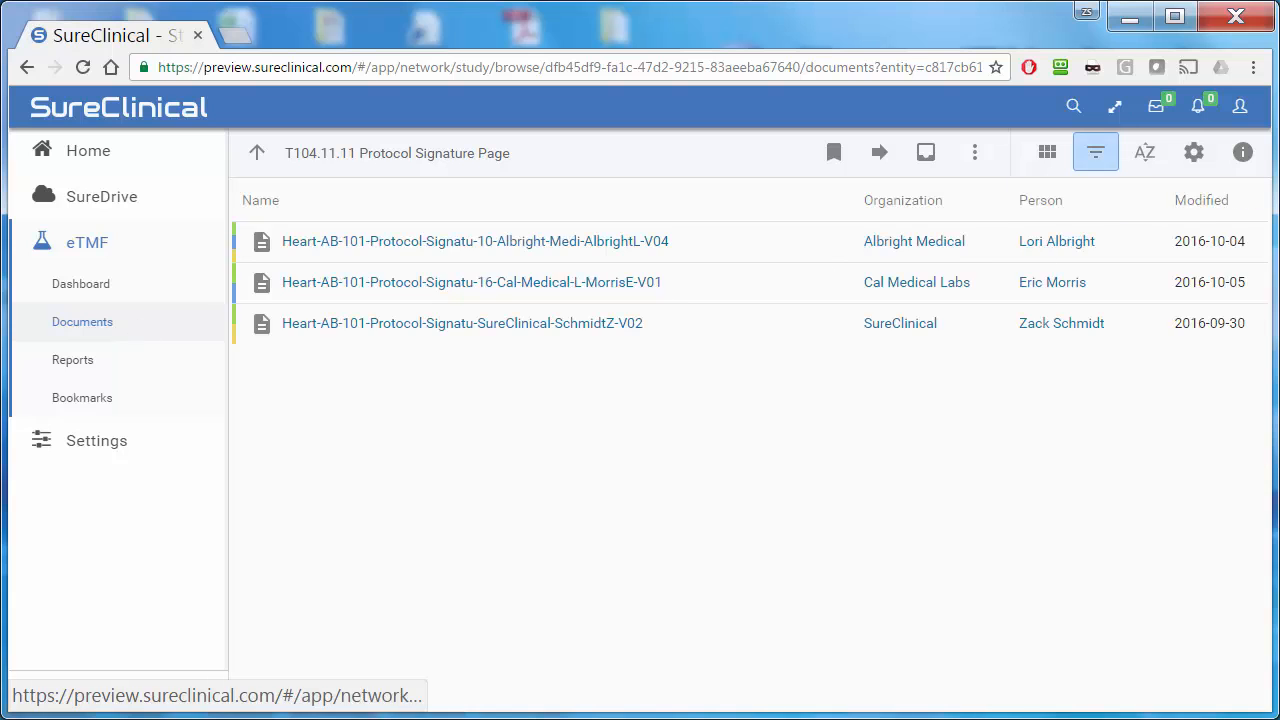
left_click(1242, 152)
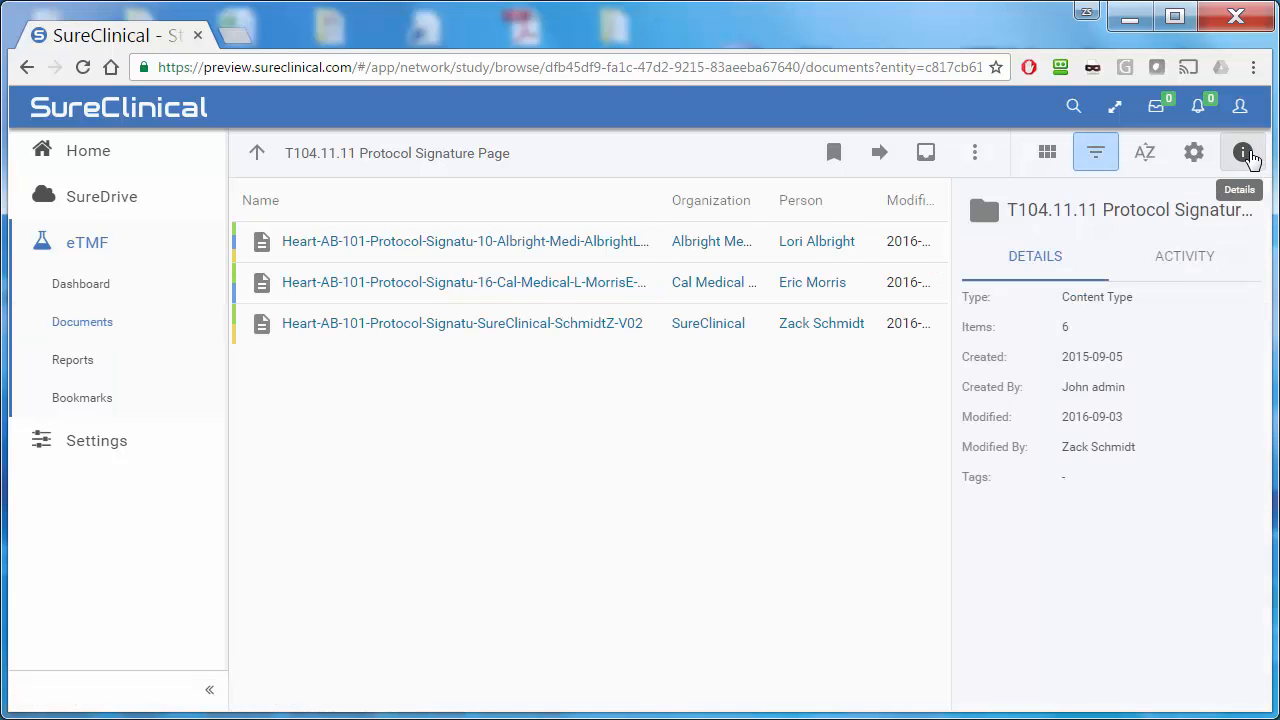
left_click(1242, 152)
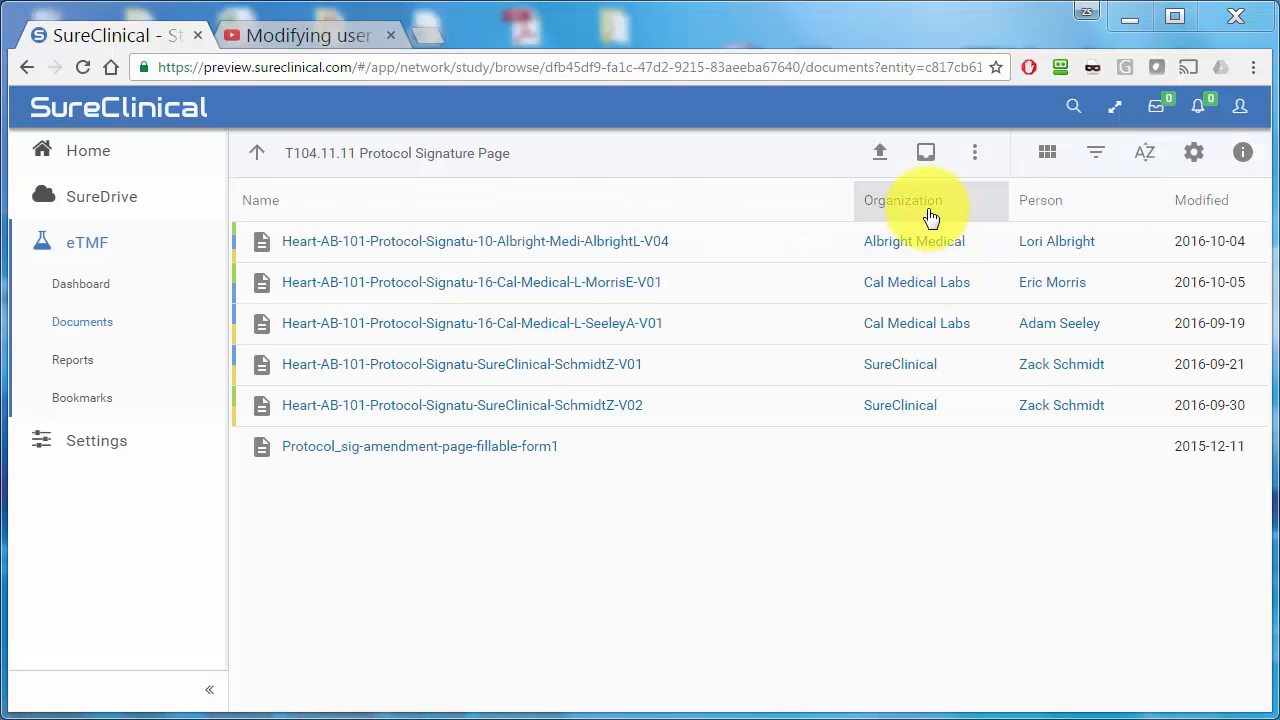
mouse_move(1090, 210)
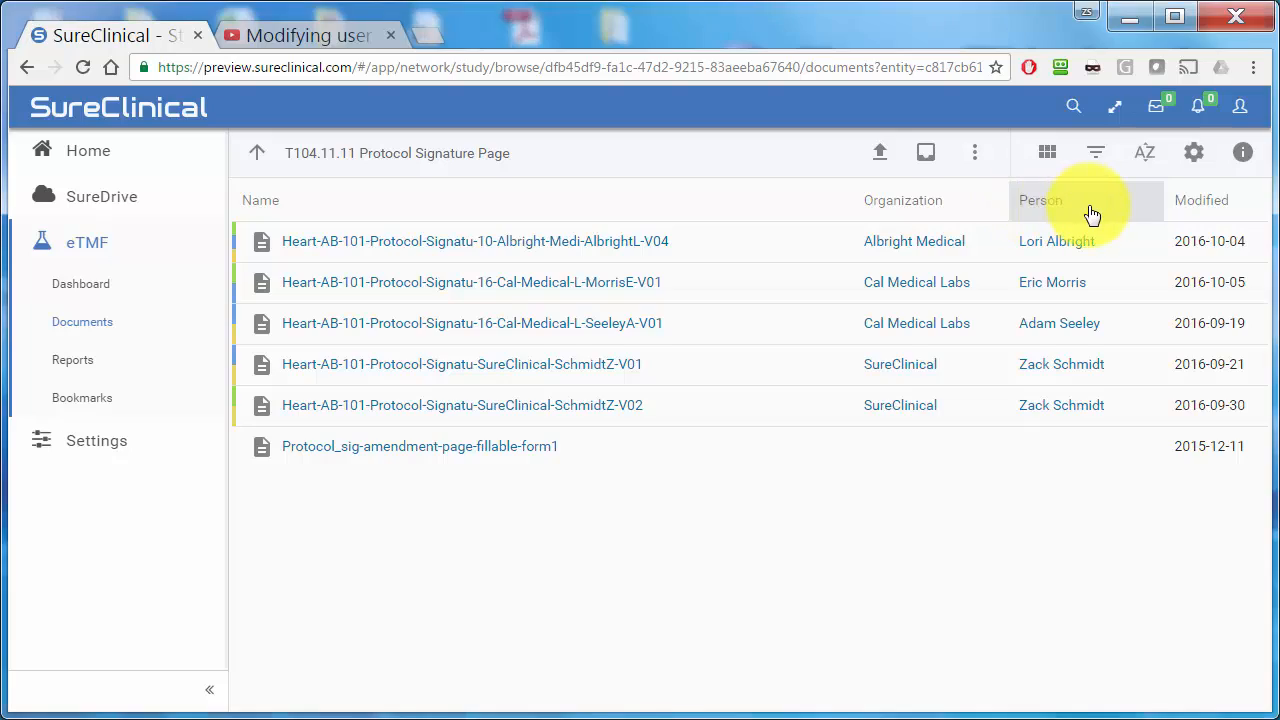
Sort documents by Person, filter Status to Queued, try the Modified date range, then return Home.
left_click(1040, 200)
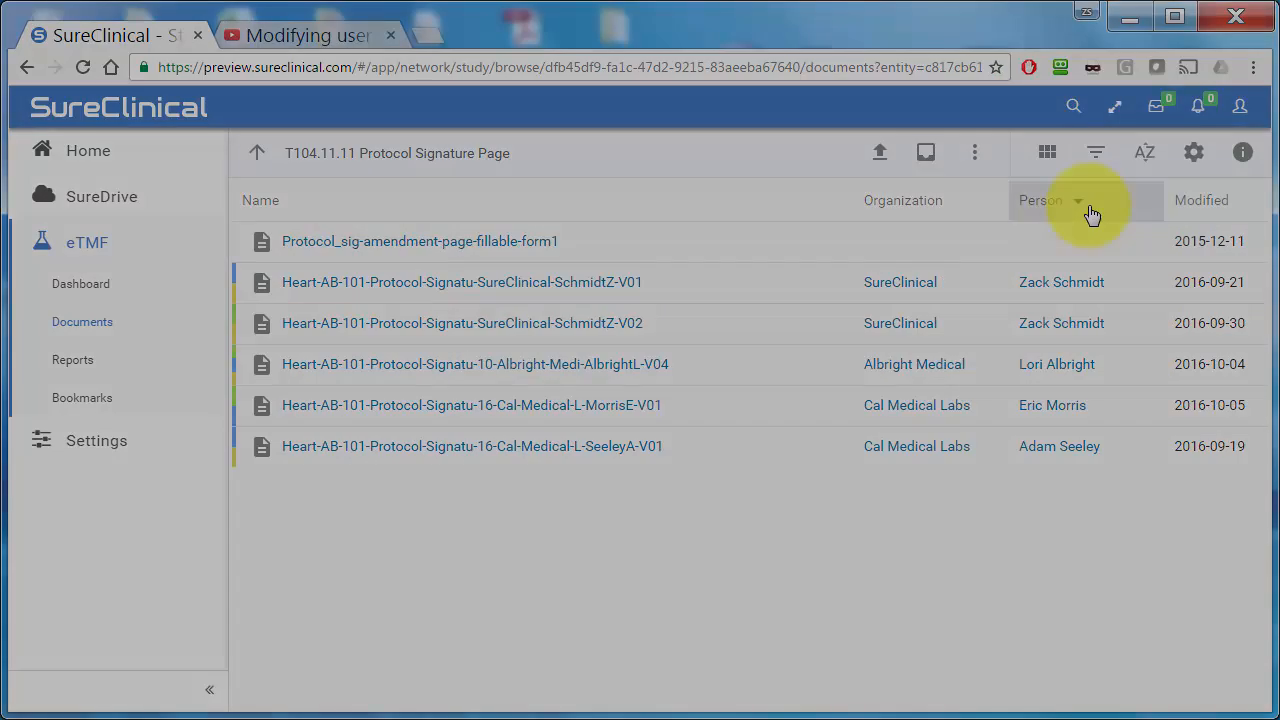
mouse_move(1096, 152)
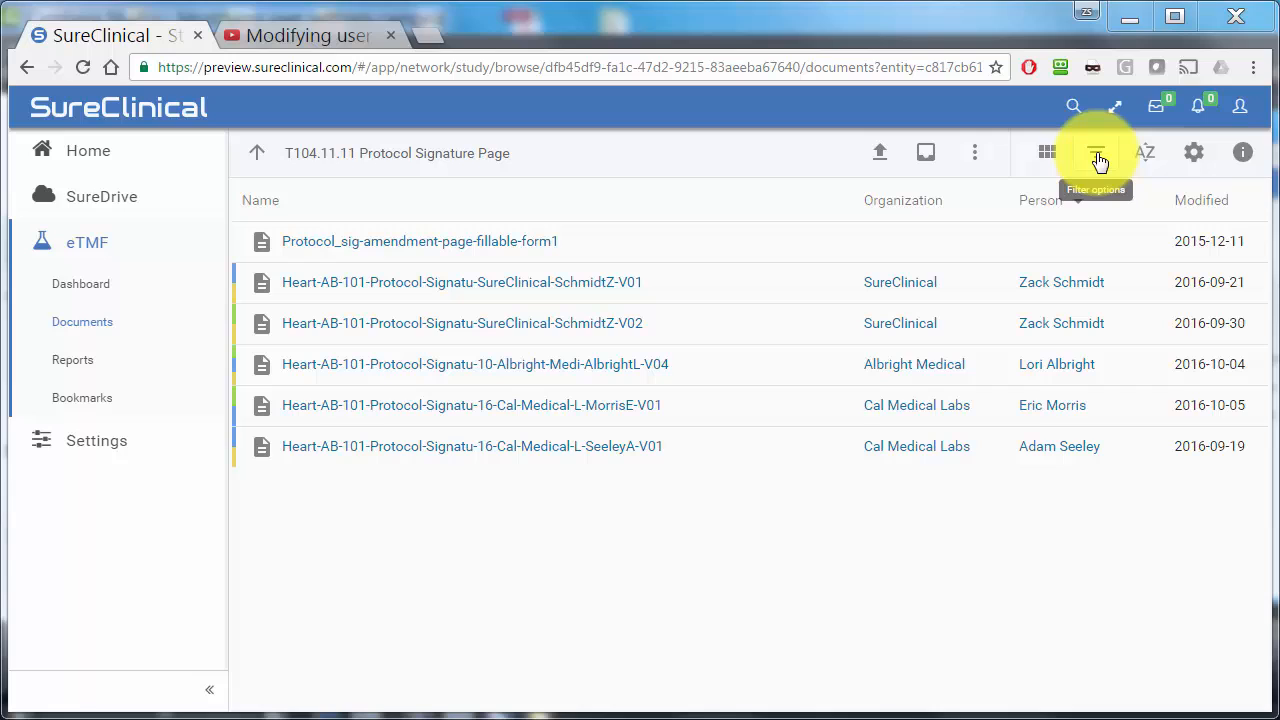
left_click(1096, 152)
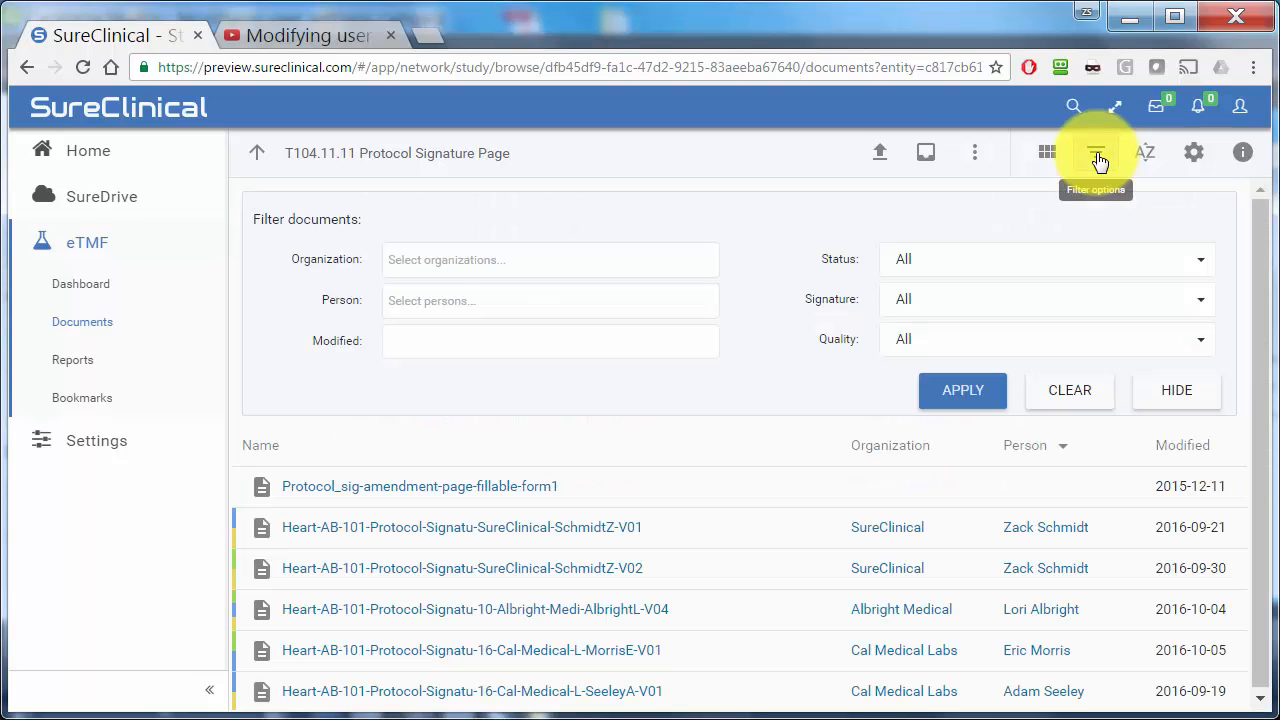
left_click(1044, 260)
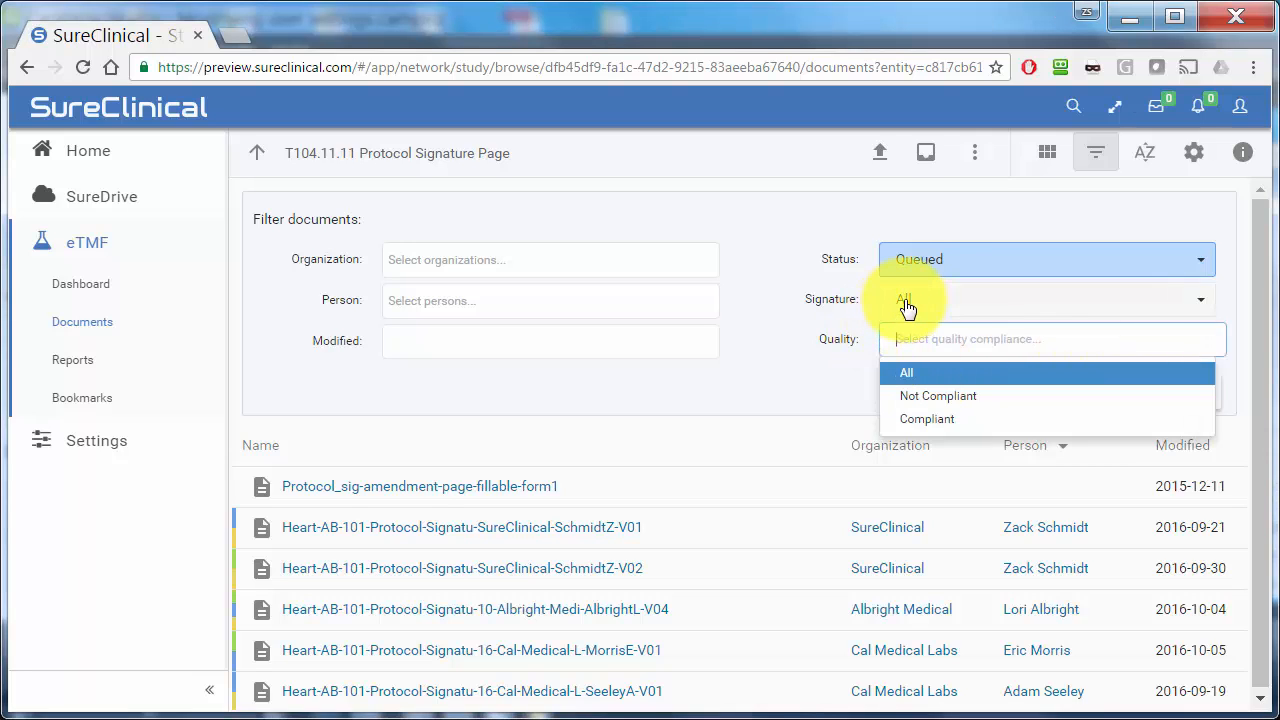
left_click(1048, 300)
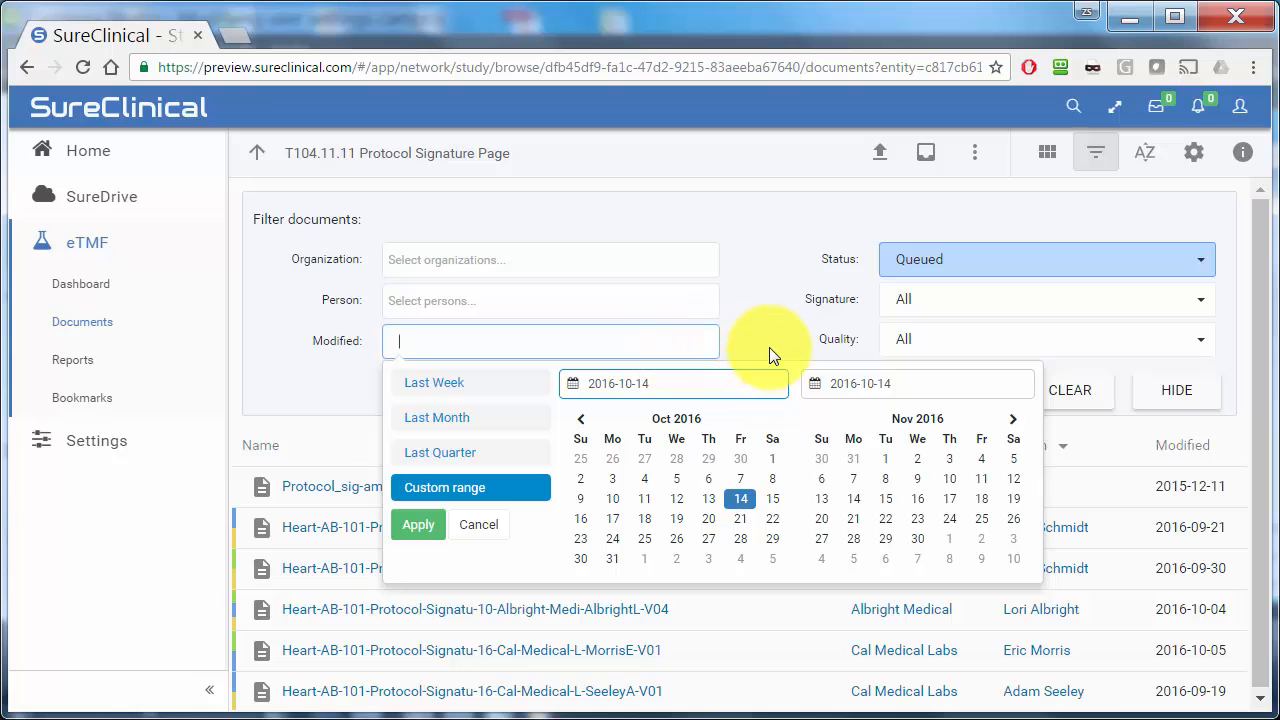
left_click(88, 150)
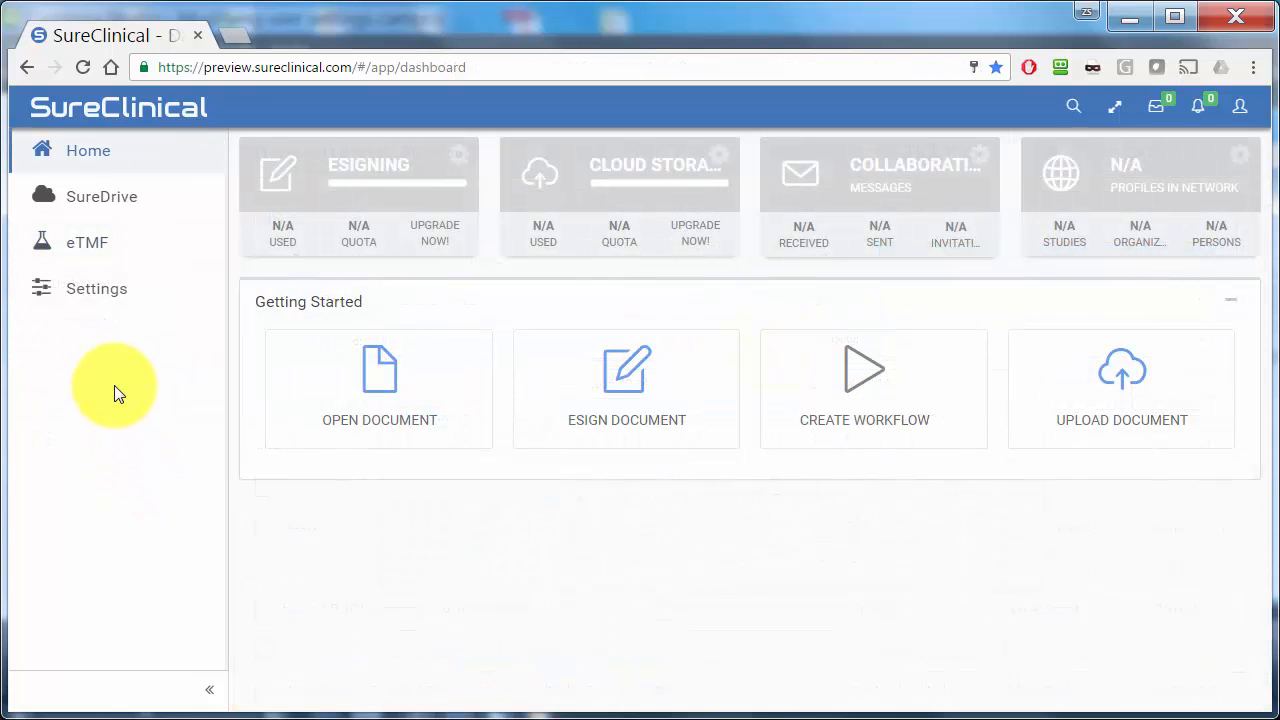
Browse the Digital ID signature appearance options and the gallery of script-style signature samples.
left_click(96, 288)
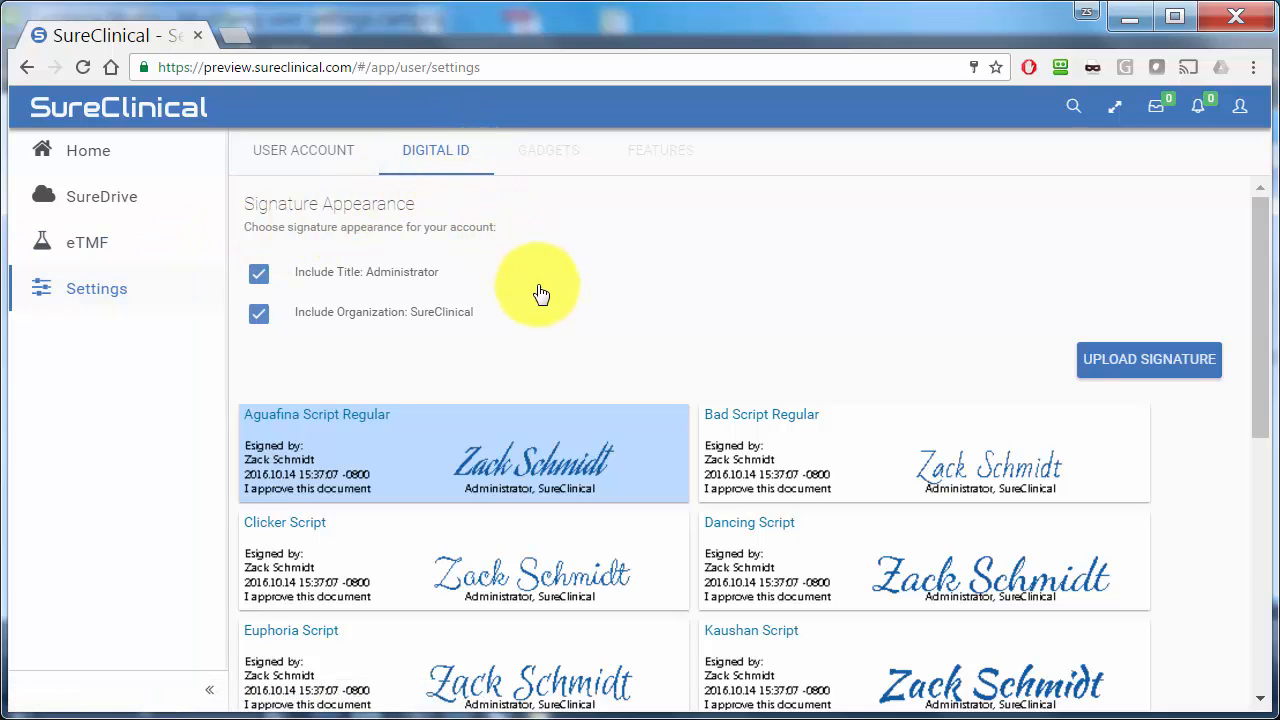
mouse_move(728, 436)
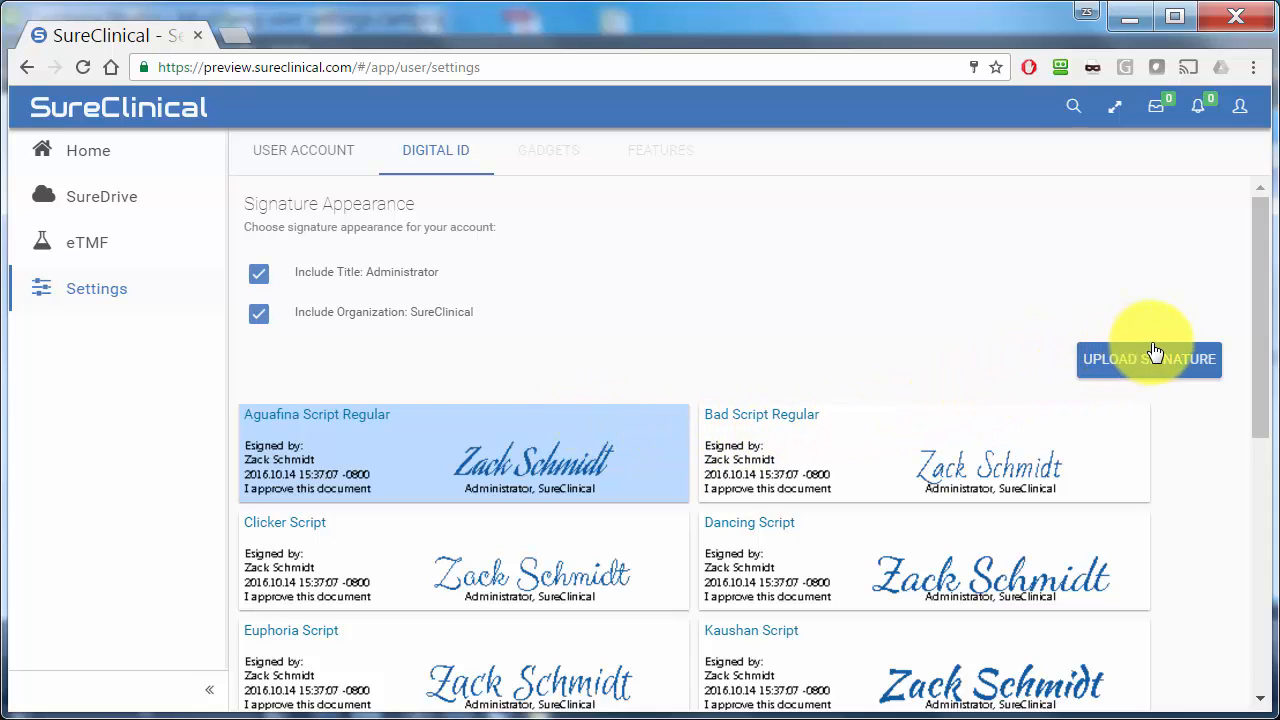
scroll("down", 3)
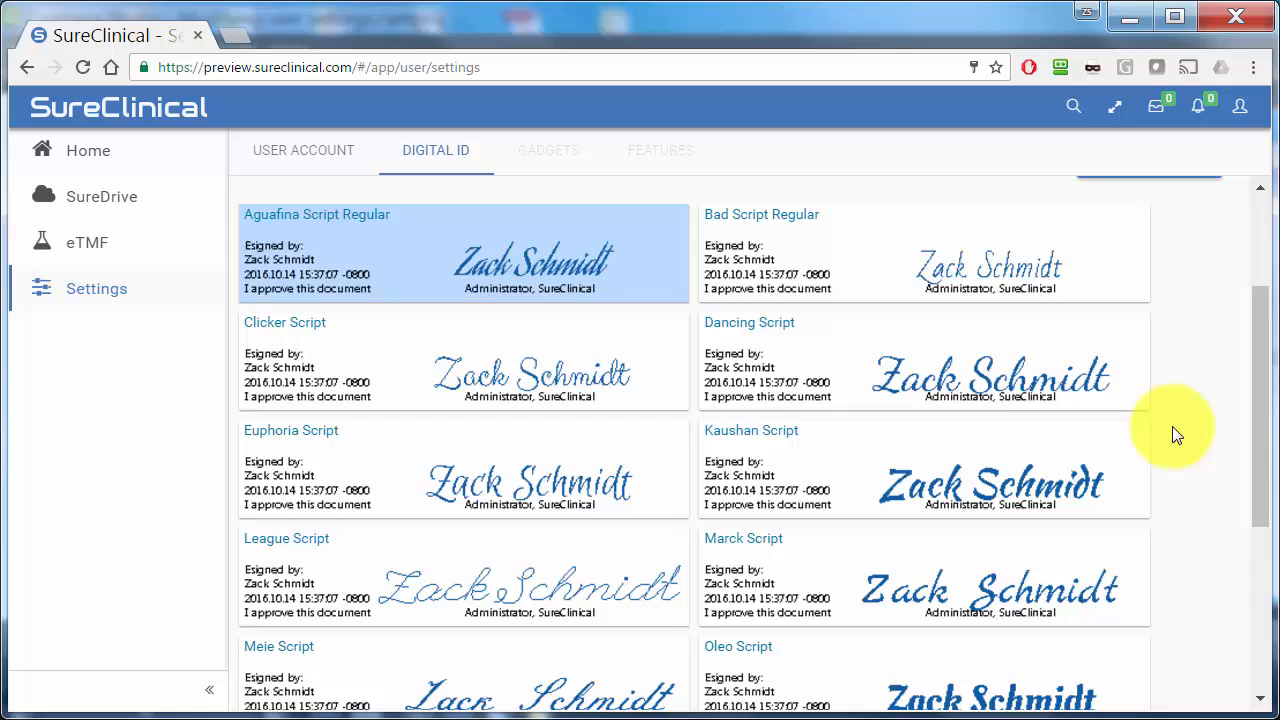
scroll("down", 3)
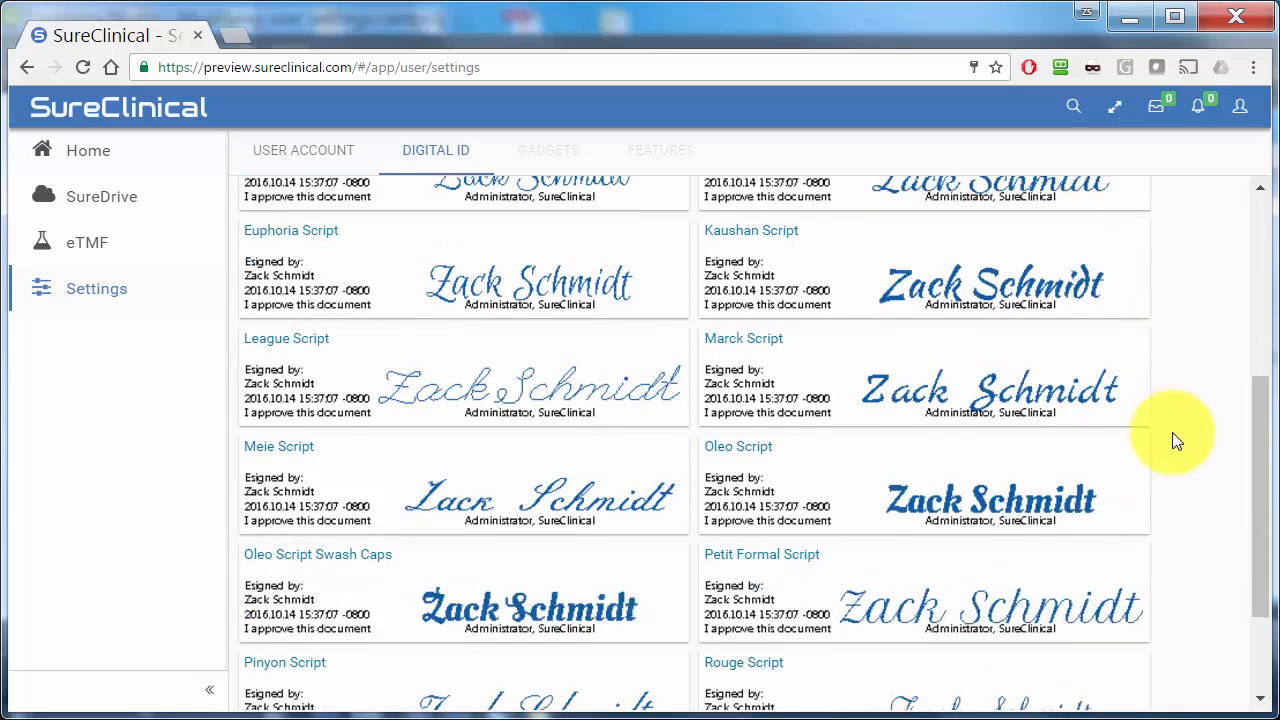
scroll("down", 3)
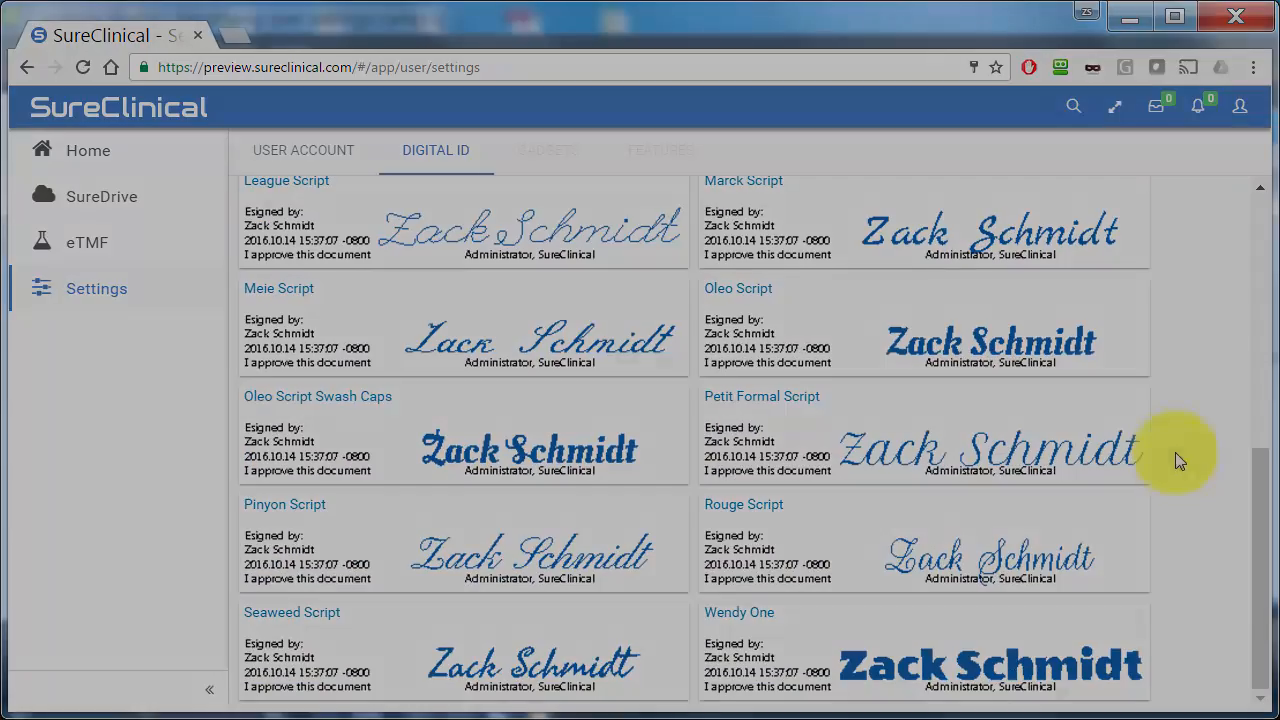
From the home dashboard, log out through the top-right account panel.
left_click(88, 150)
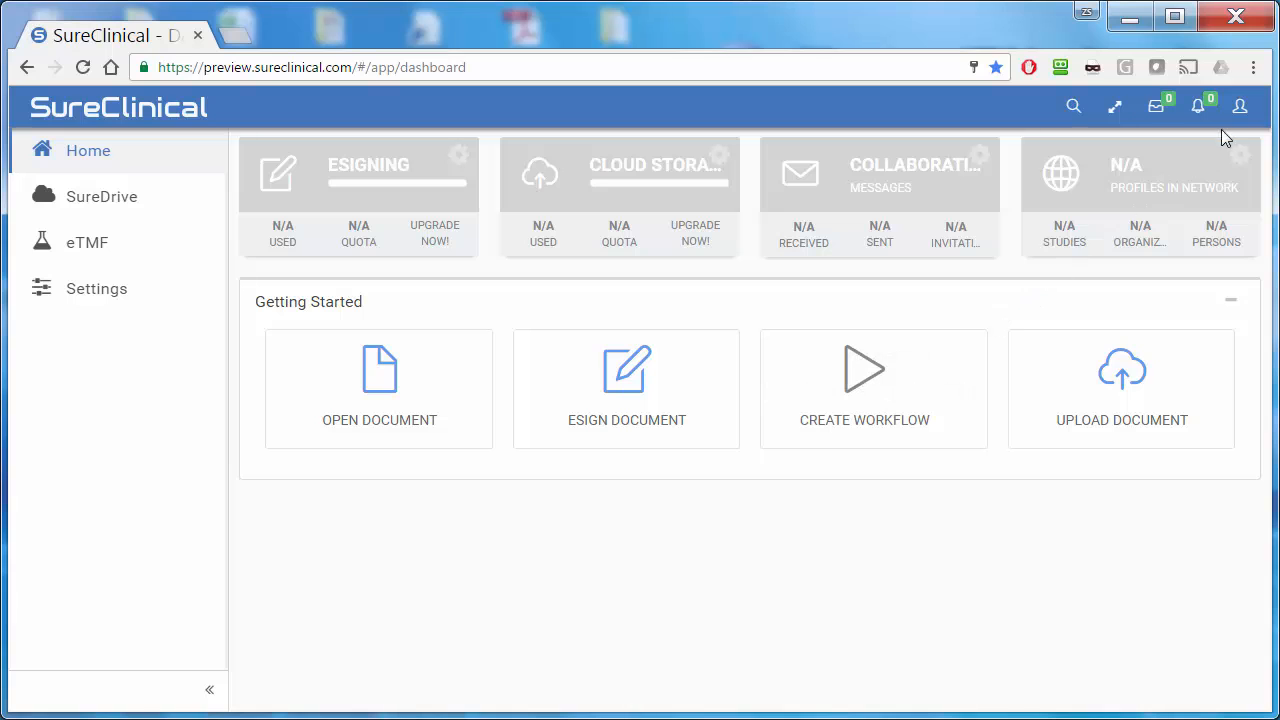
left_click(1240, 106)
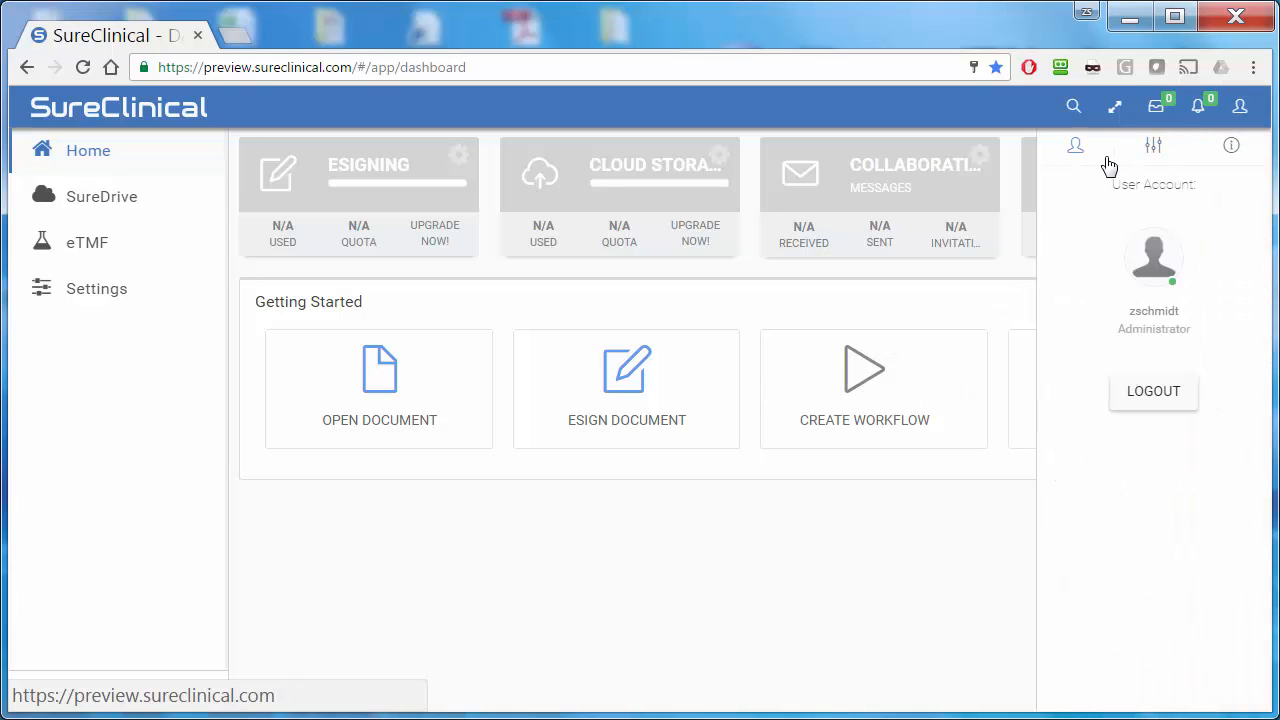
left_click(1152, 390)
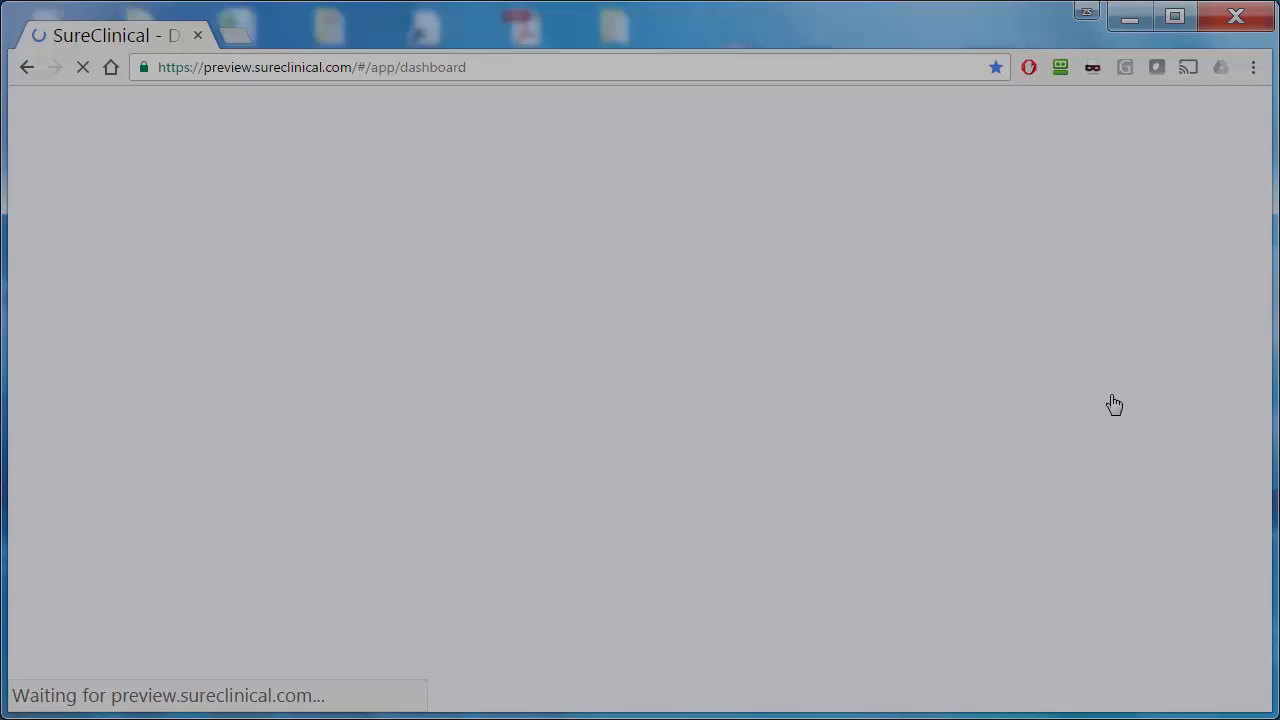